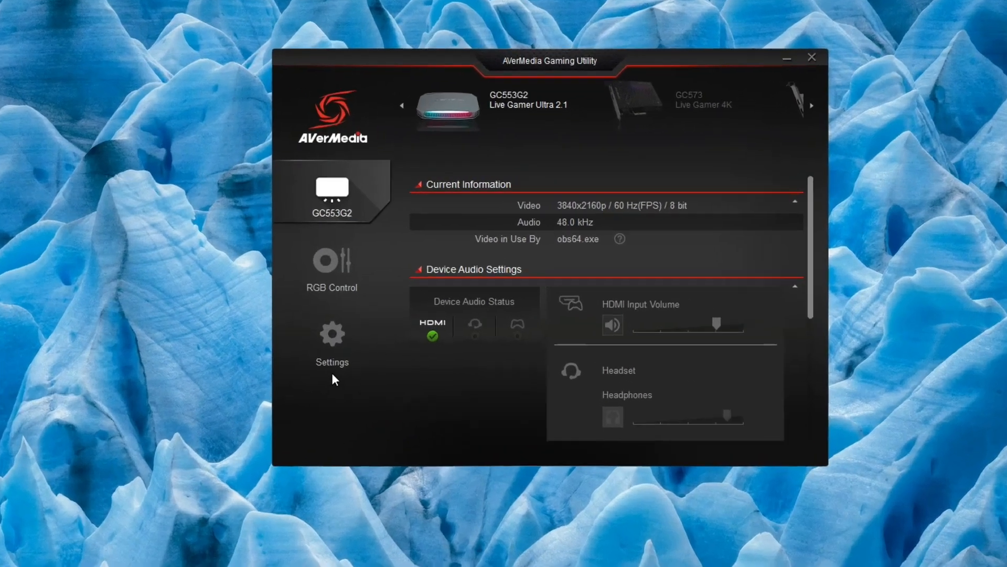
Step: Start the 'Record my reproduction of the error' recording from the Help and Advice section
click(333, 348)
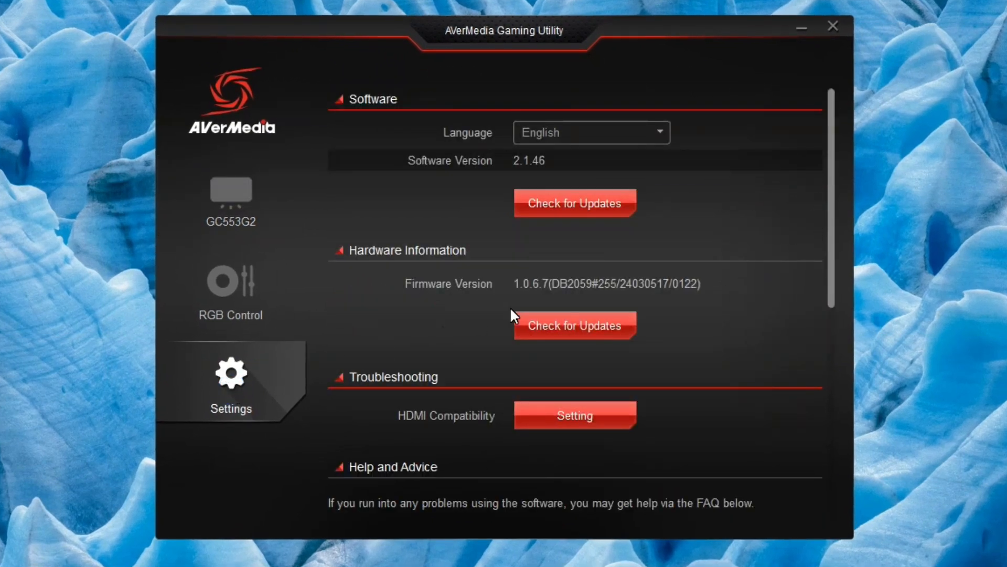
scroll(down, 3)
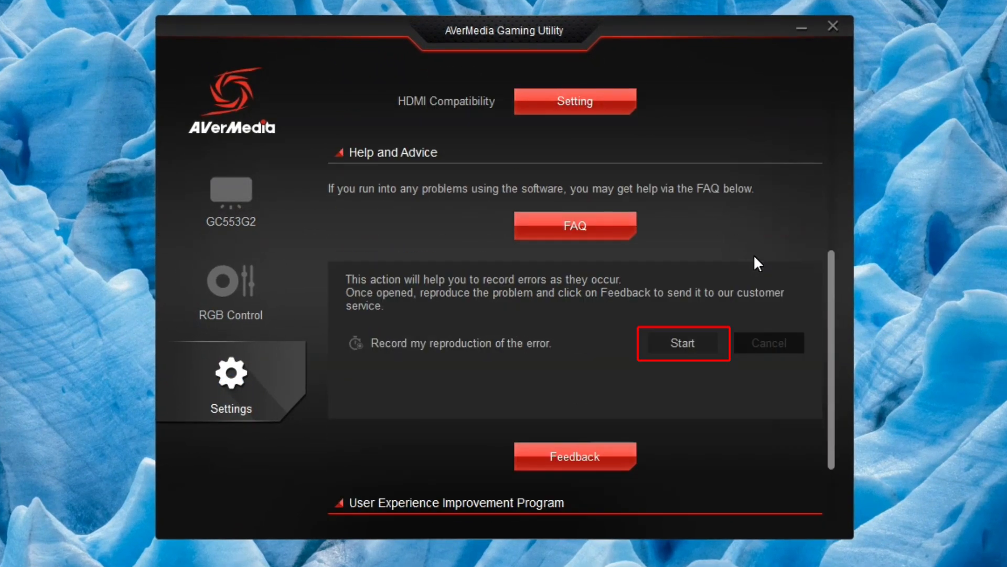
click(682, 342)
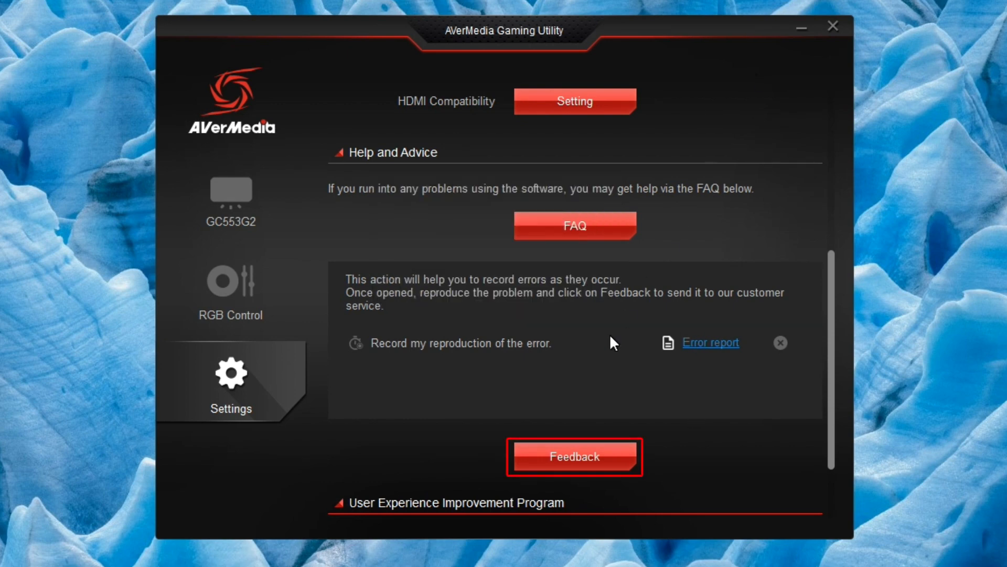
click(574, 456)
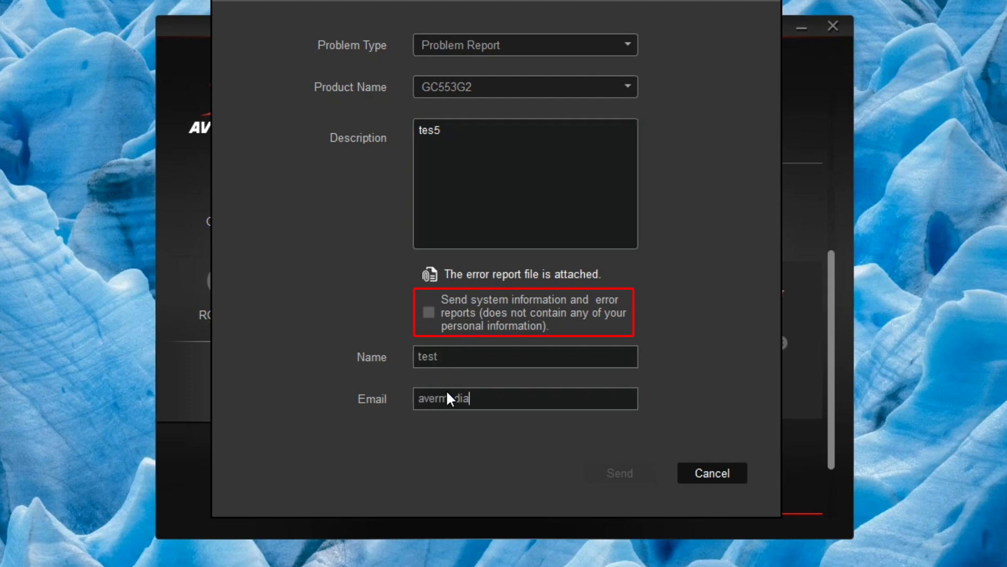
text(@avermedia.com)
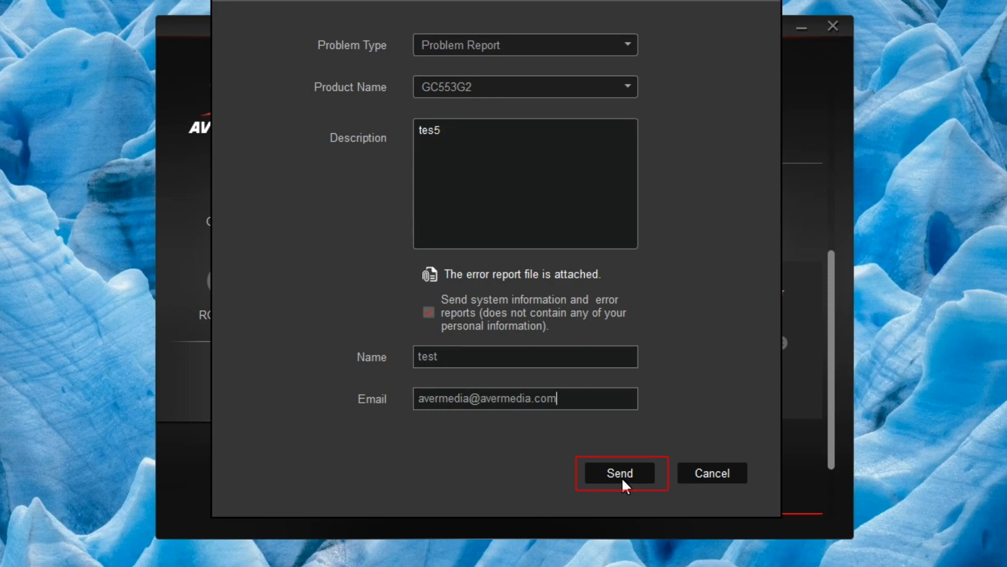
click(619, 474)
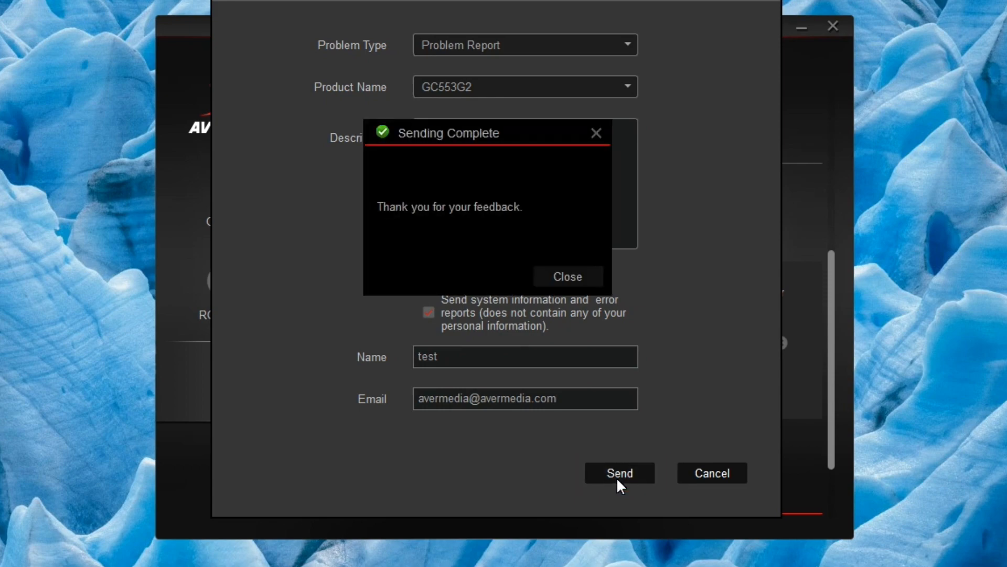